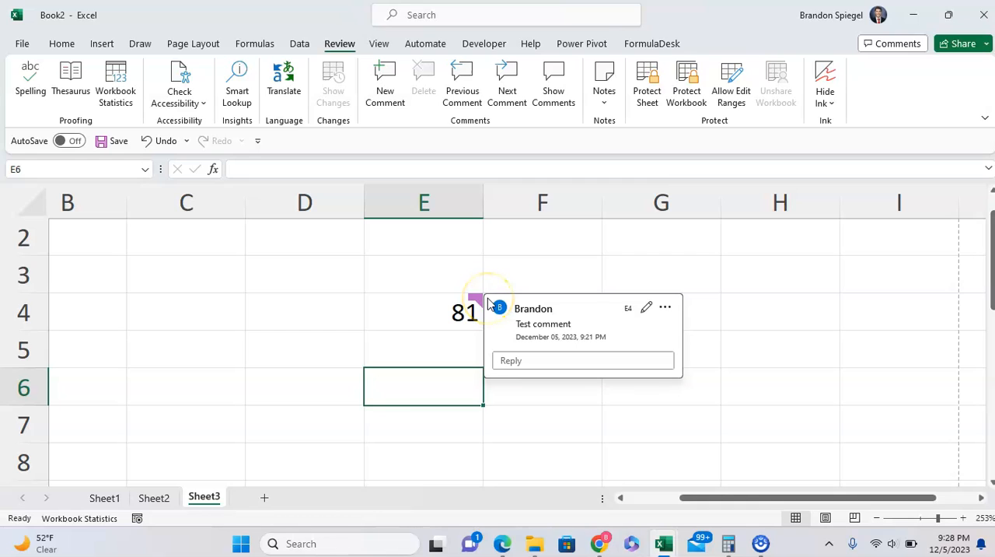
Select the cell holding 81, then bring up Excel Options from the File menu
left_click(661, 311)
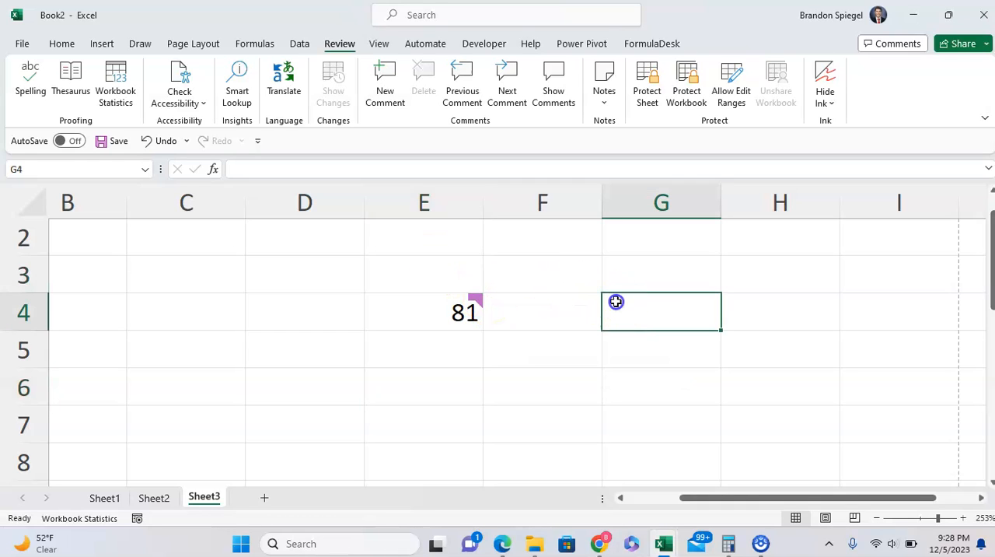
left_click(542, 311)
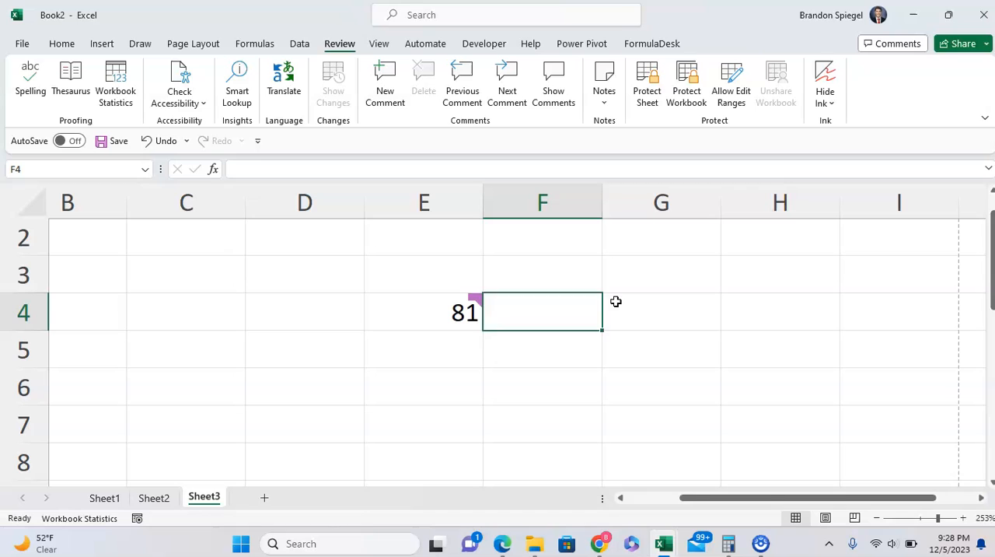
left_click(423, 311)
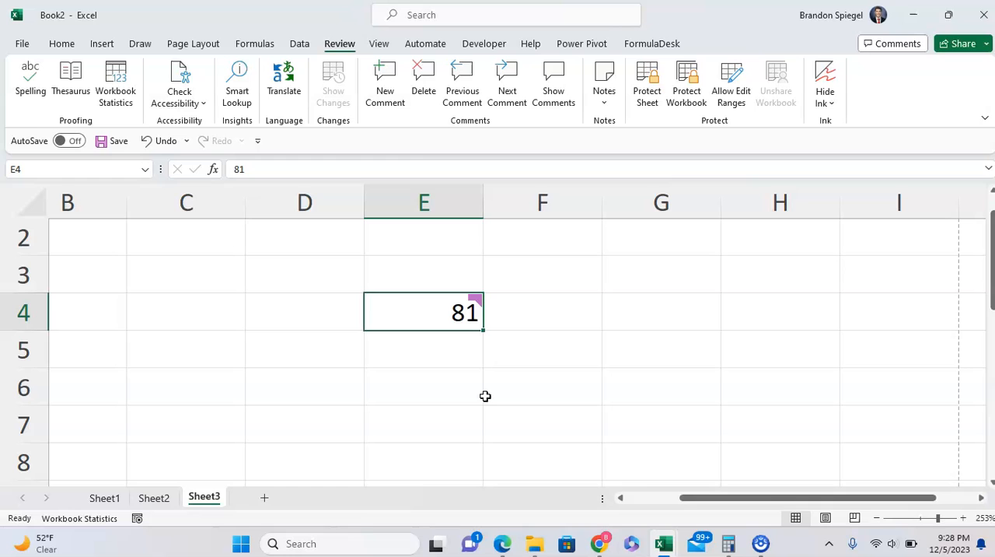
left_click(22, 43)
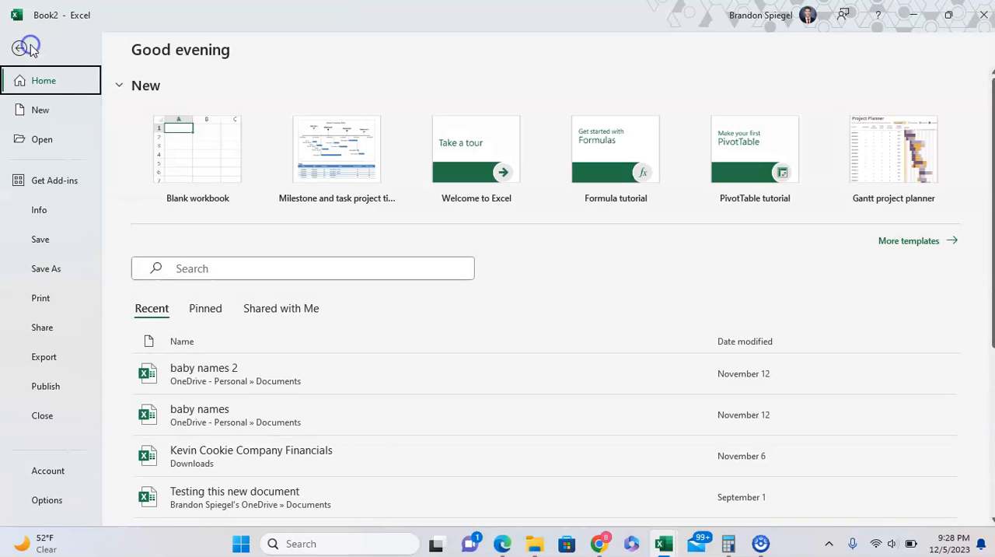
mouse_move(49, 499)
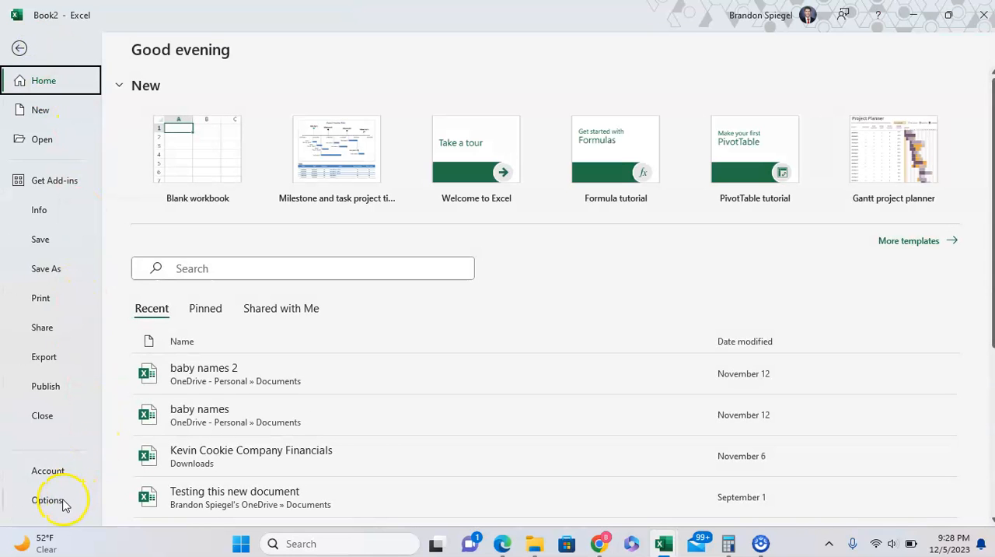
left_click(48, 500)
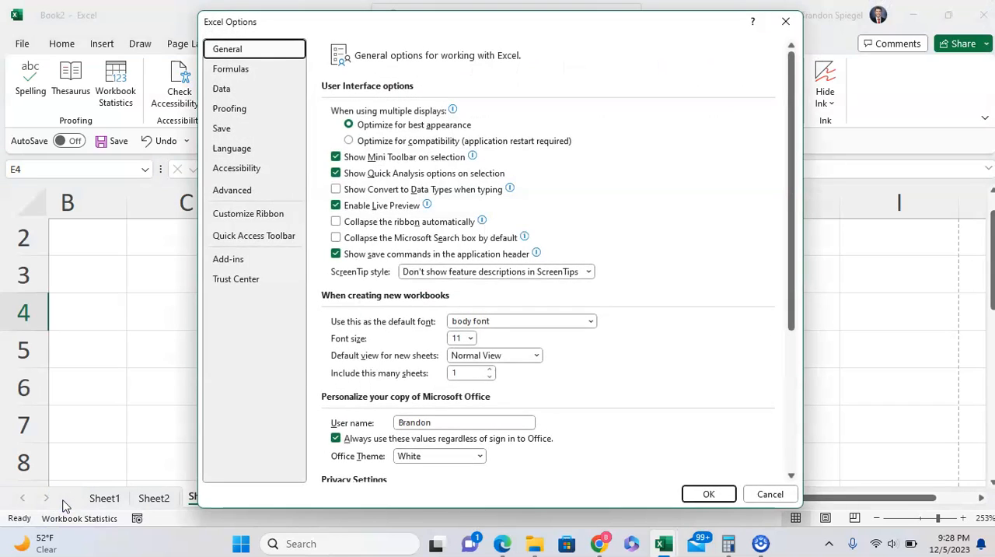
mouse_move(232, 190)
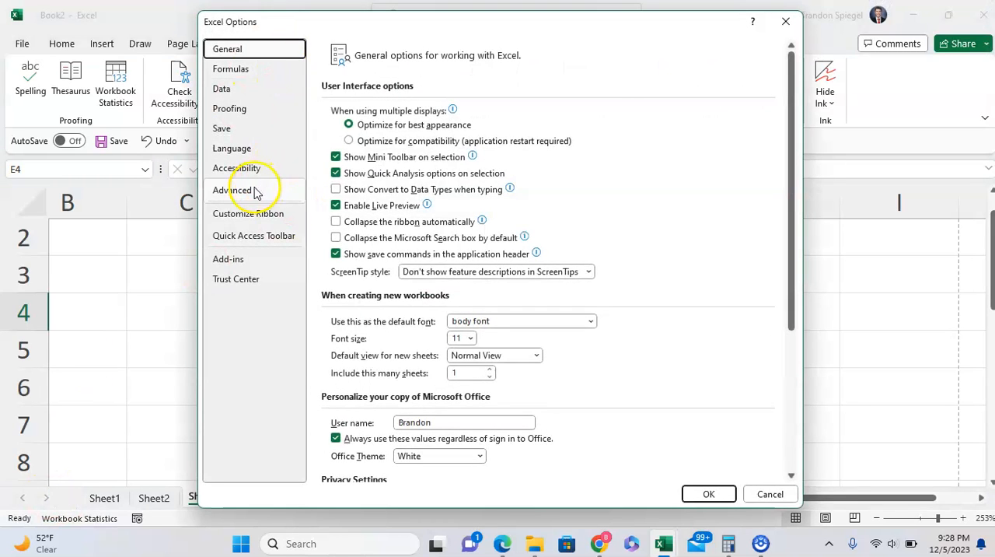
Set Advanced > Display to 'No comments, notes, or indicators' and confirm with OK
left_click(232, 190)
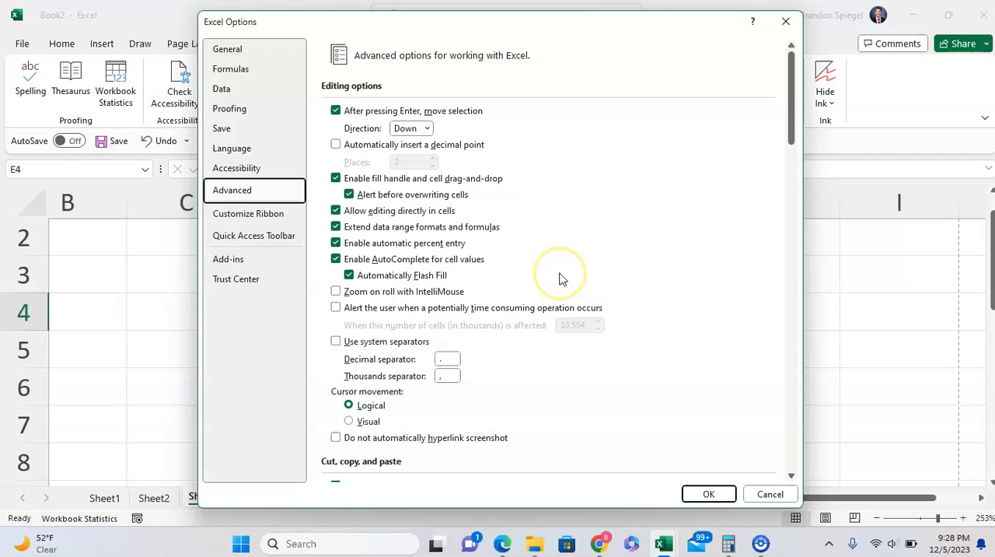
scroll("down", 3)
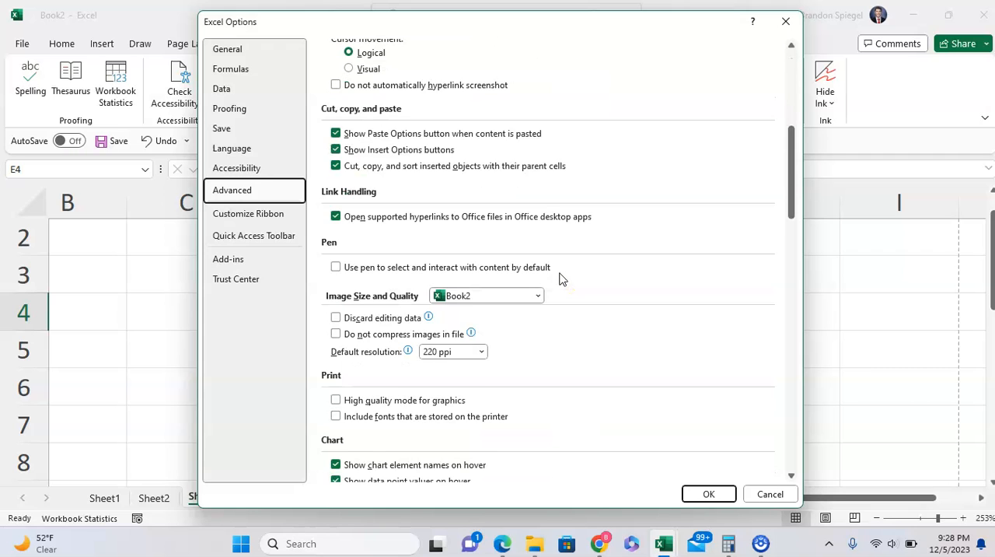
scroll("down", 3)
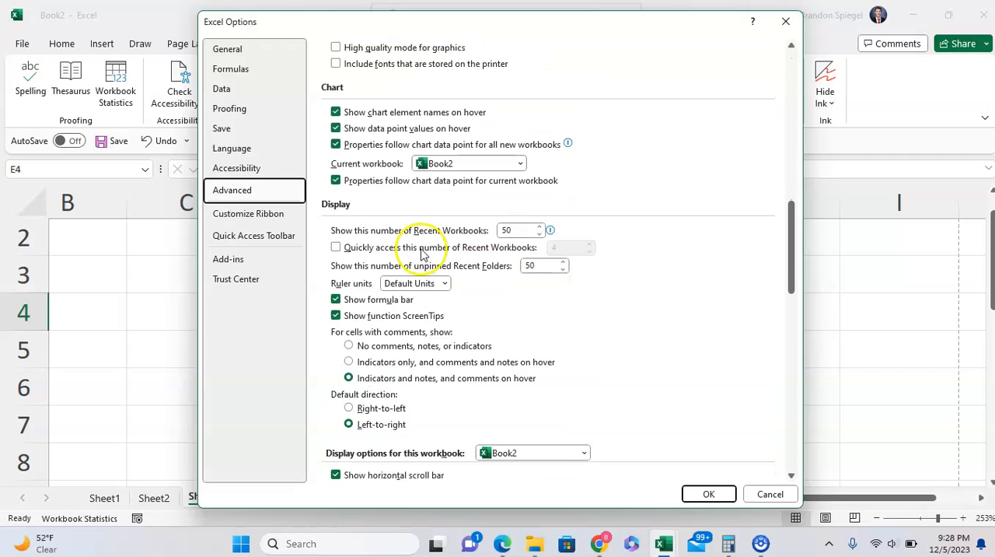
scroll("down", 3)
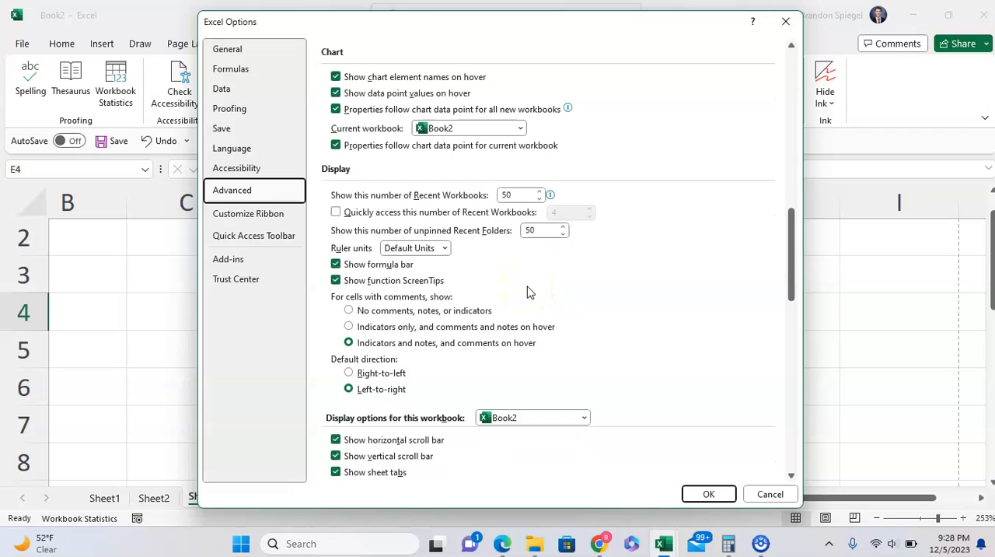
mouse_move(707, 264)
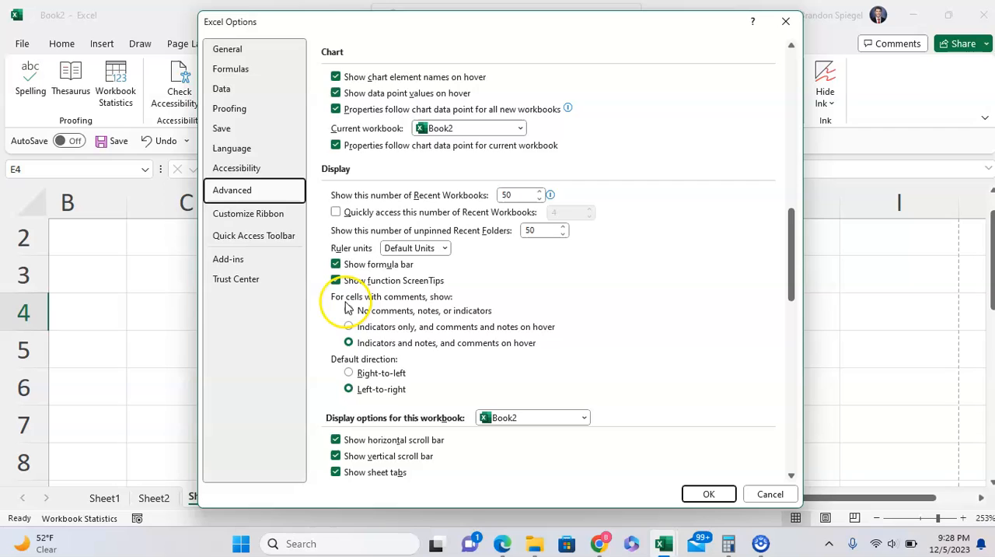
left_click(349, 342)
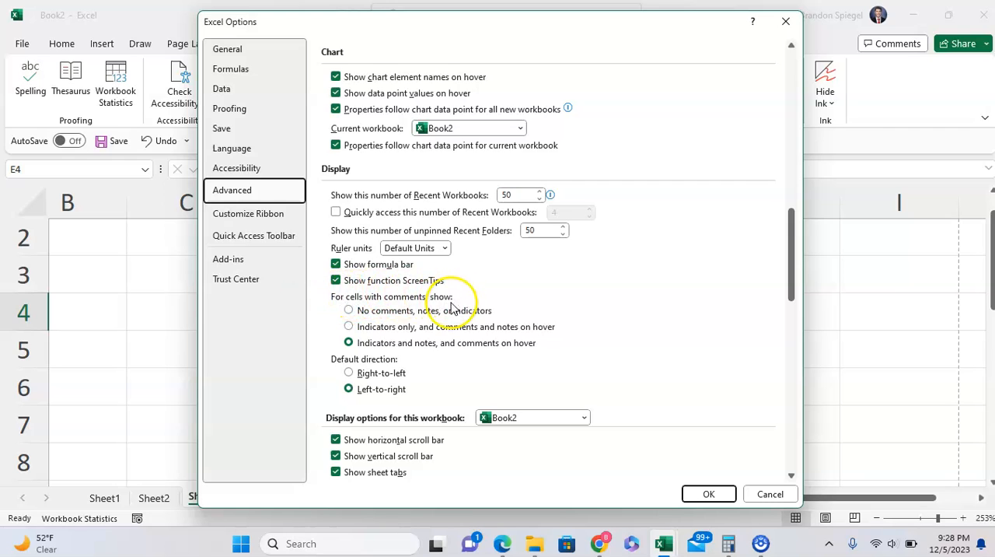
mouse_move(381, 311)
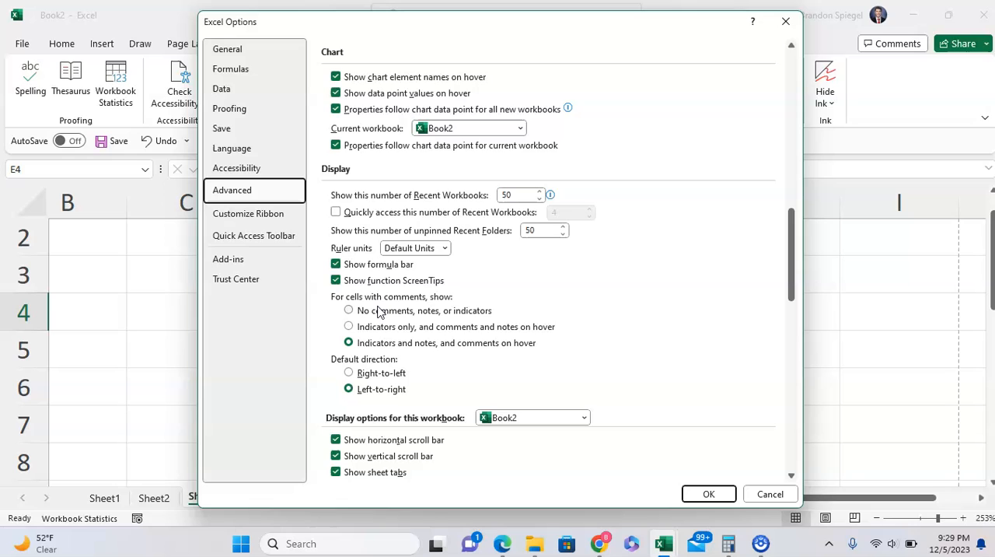
left_click(349, 310)
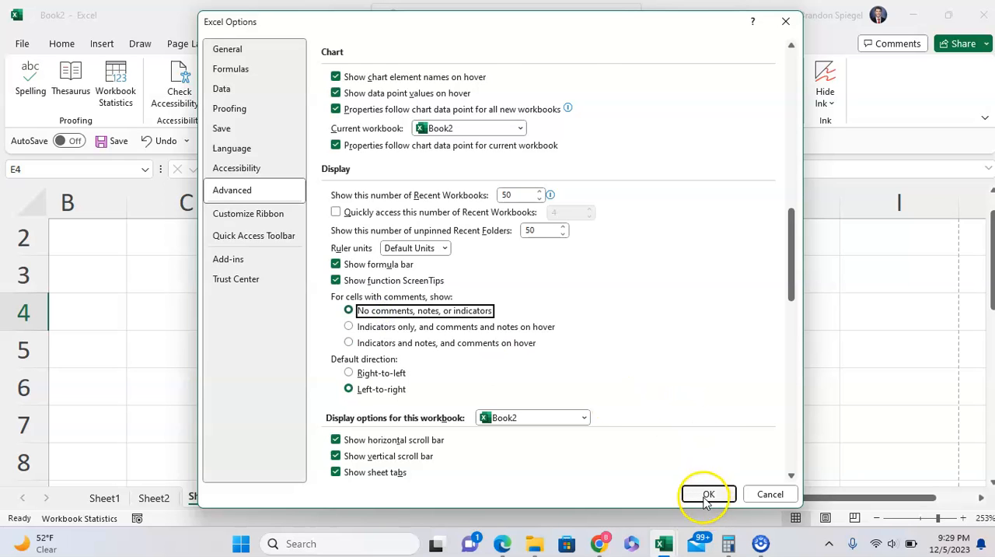
left_click(708, 493)
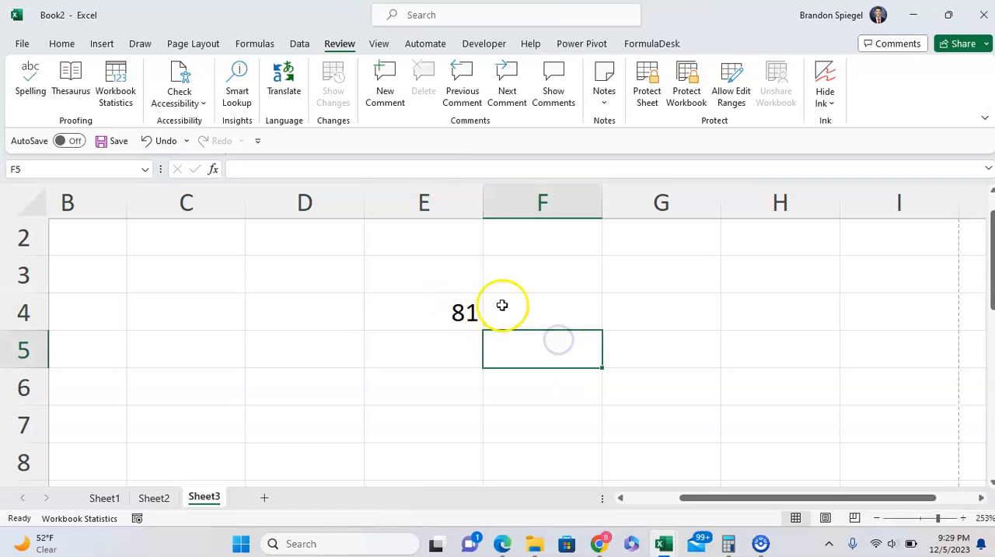
left_click(552, 86)
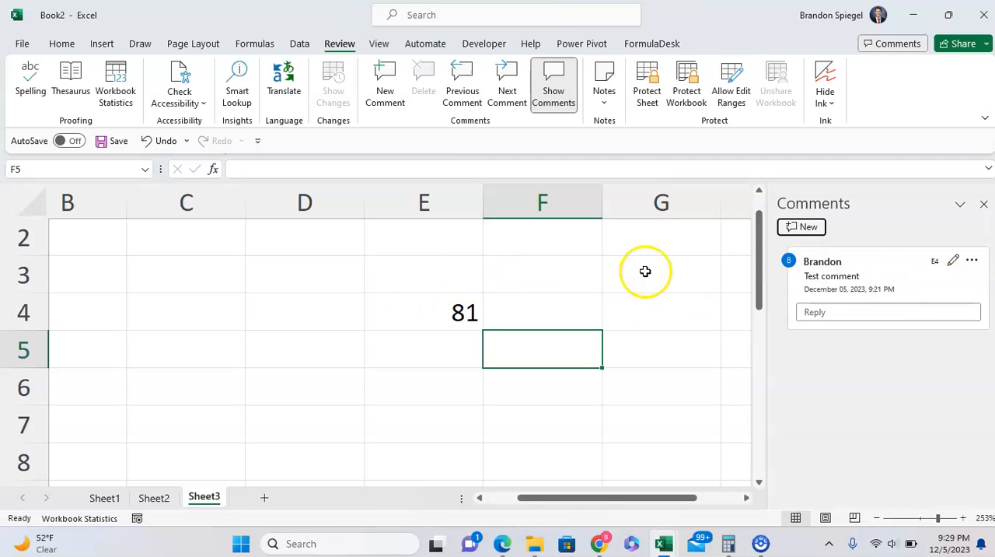
mouse_move(439, 367)
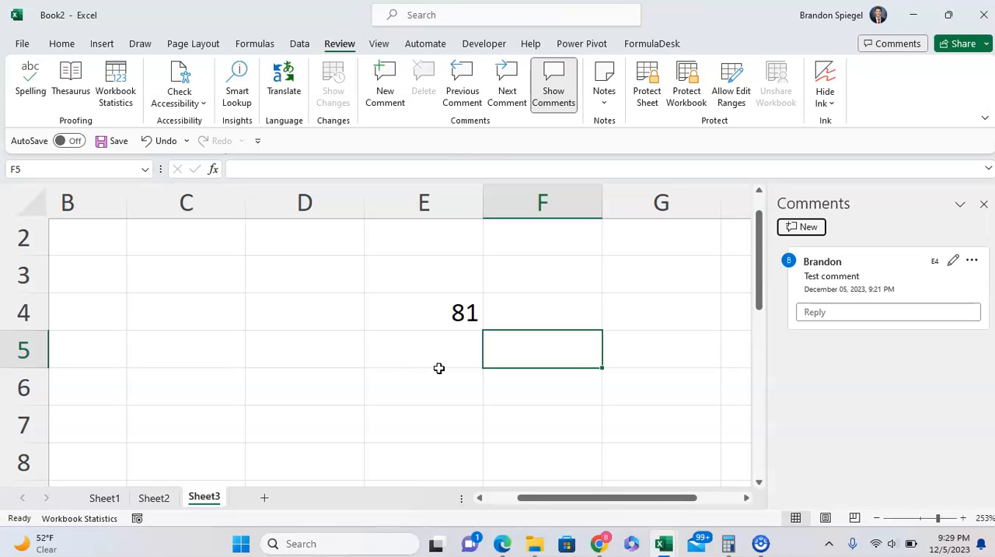
mouse_move(444, 370)
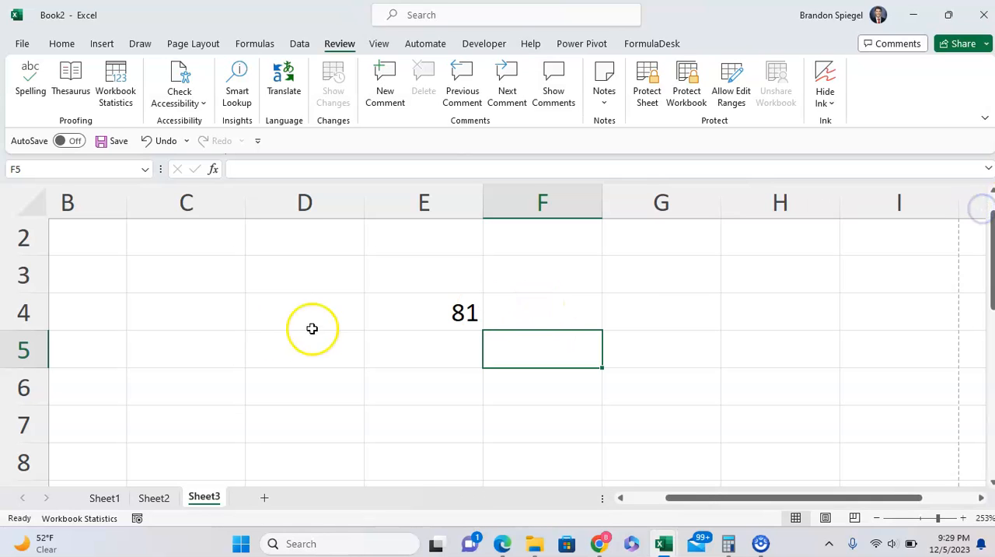
Reopen Excel Options from the File menu on its Advanced settings page
left_click(424, 348)
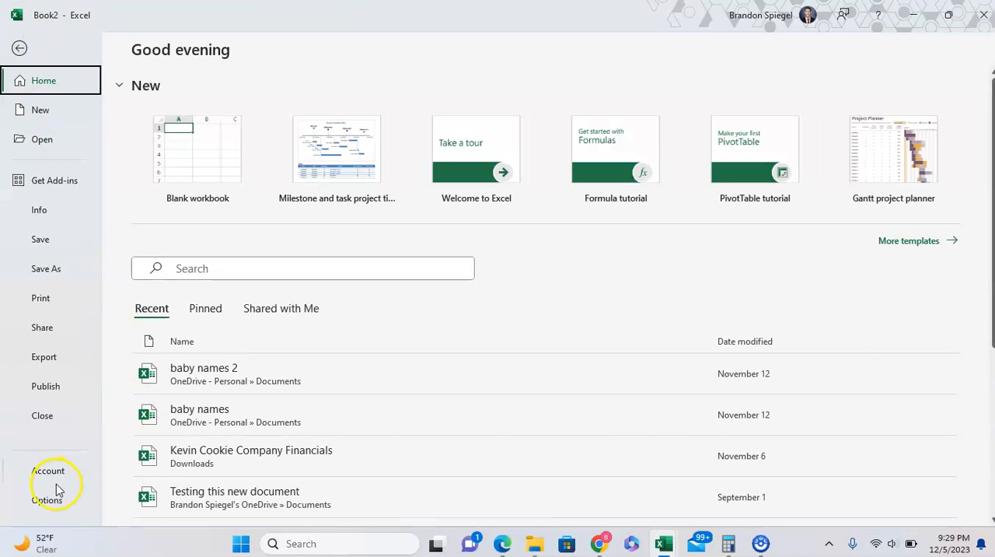
left_click(47, 500)
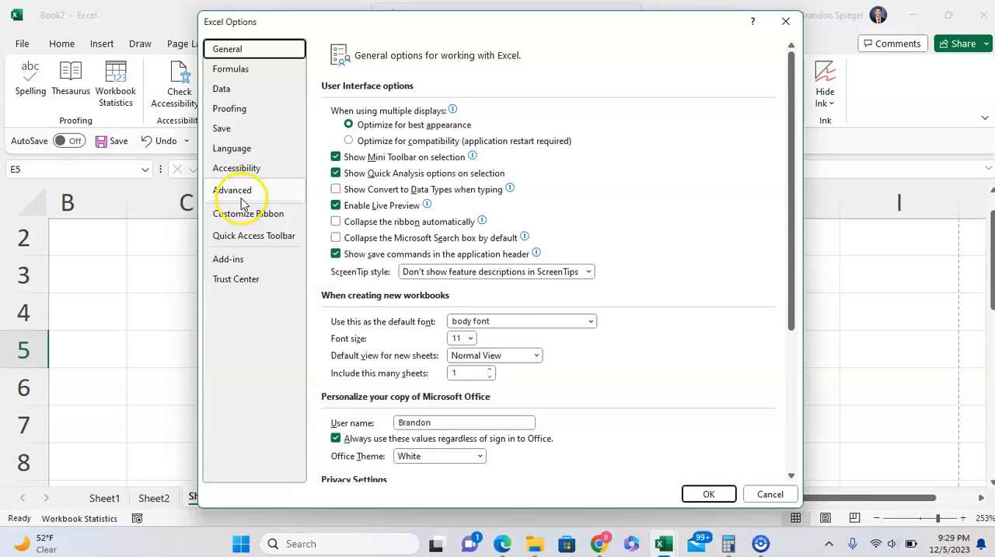
left_click(231, 190)
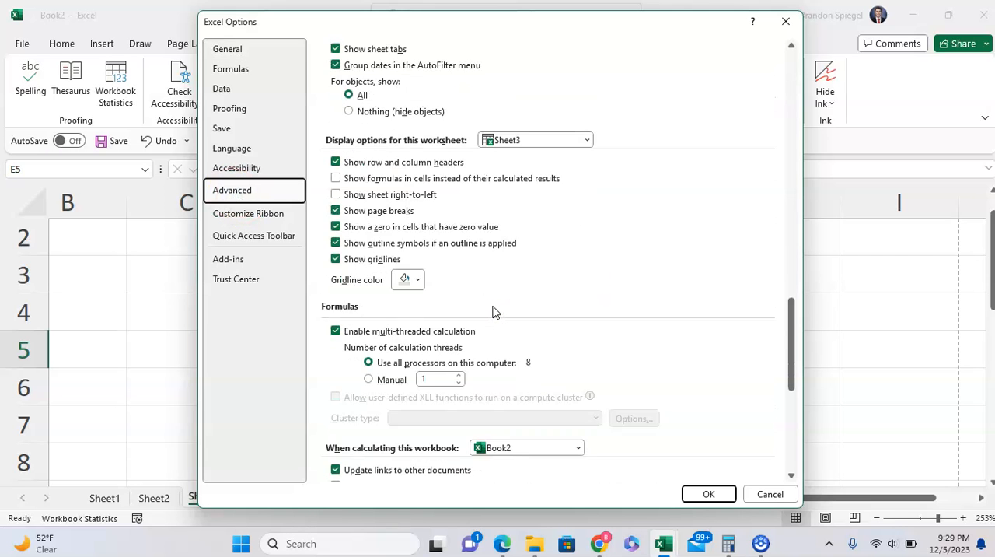
Set Display to 'Indicators and notes, and comments on hover' and confirm with OK
scroll("down", 3)
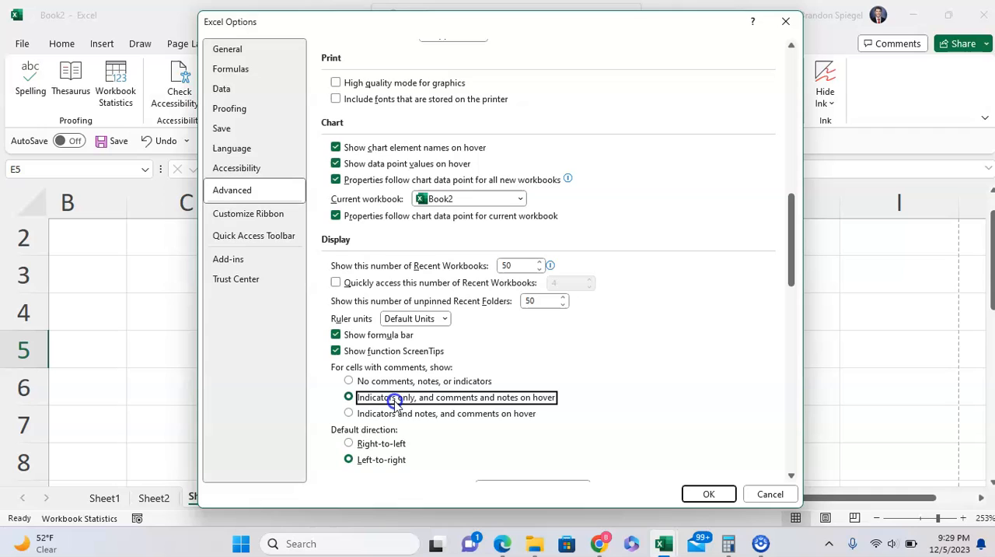
left_click(348, 413)
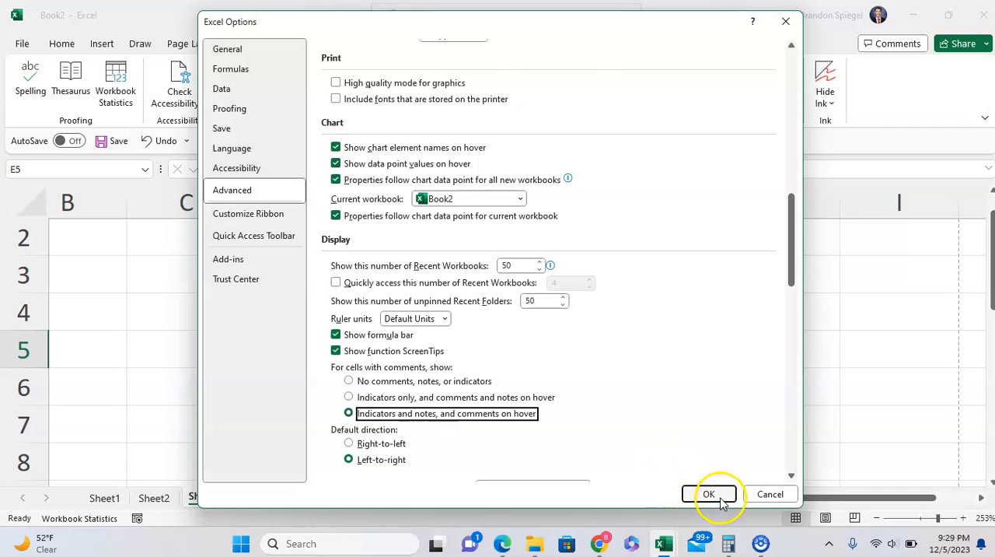
left_click(708, 494)
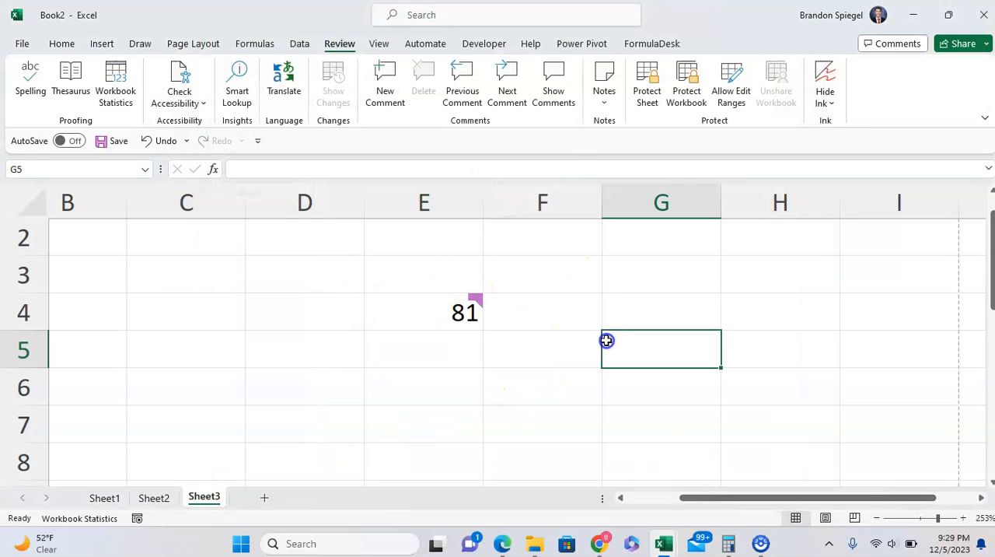